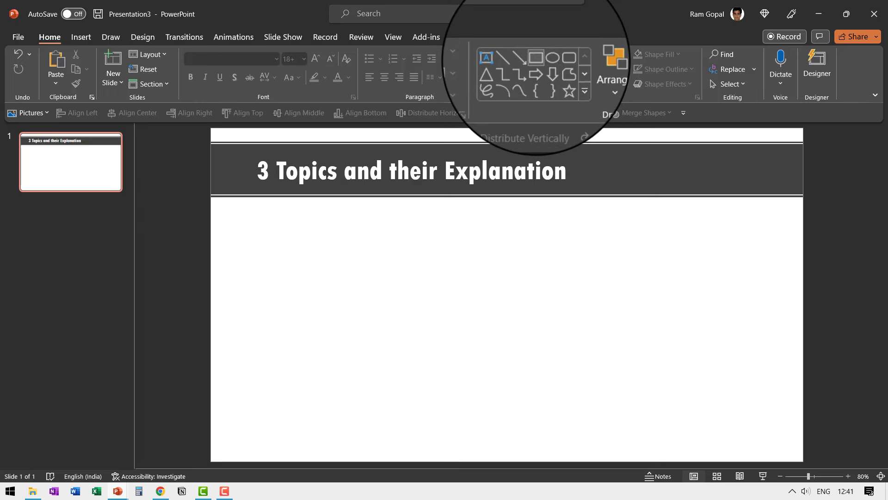
- Draw a rectangle below the title and enter the text 'Your Subtitle' into it
left_click_drag(247, 220, 478, 278)
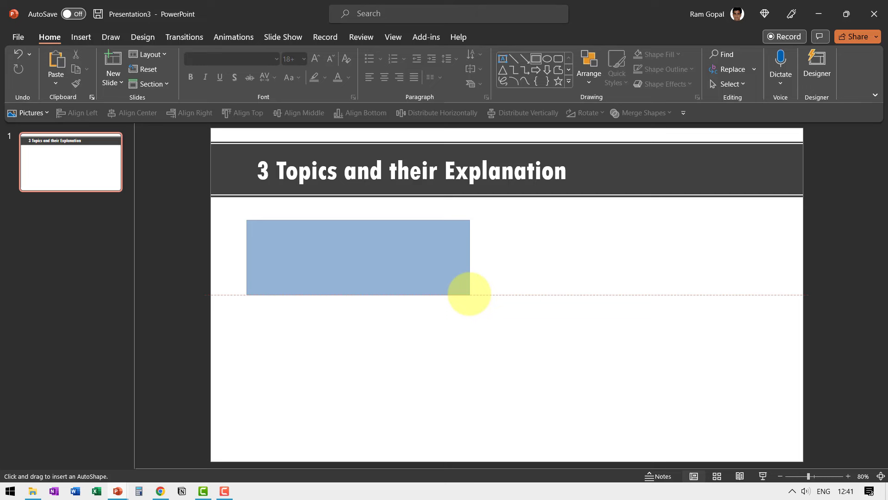
left_click(356, 255)
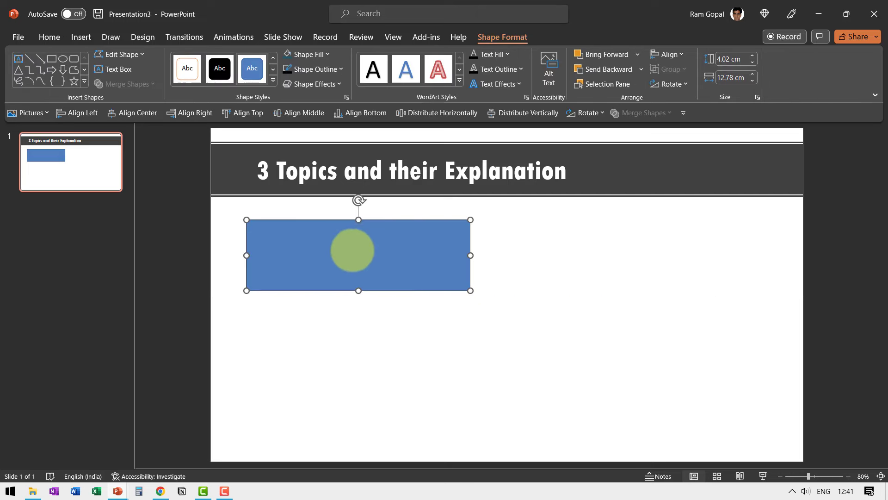
left_click_drag(351, 250, 383, 266)
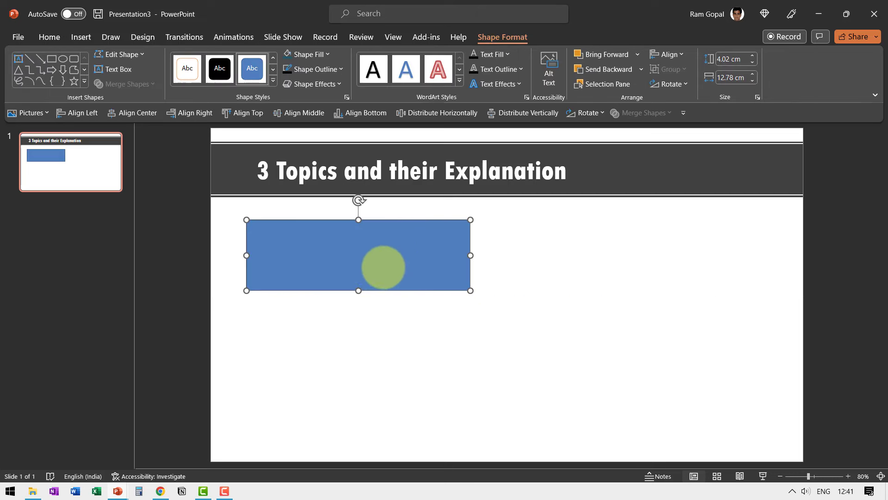
type("Your Subtitle")
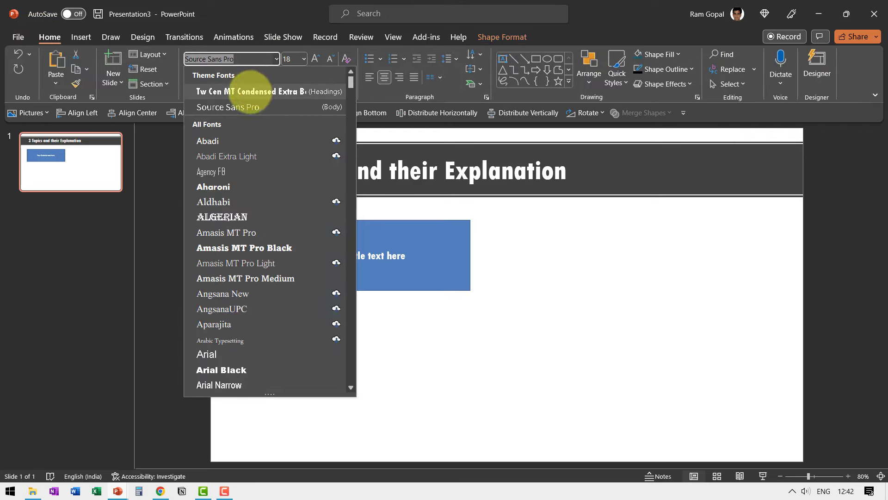
- Apply the Tw Cen MT Condensed Extra Bold heading font at 36 pt and fill the card dark teal
left_click(256, 91)
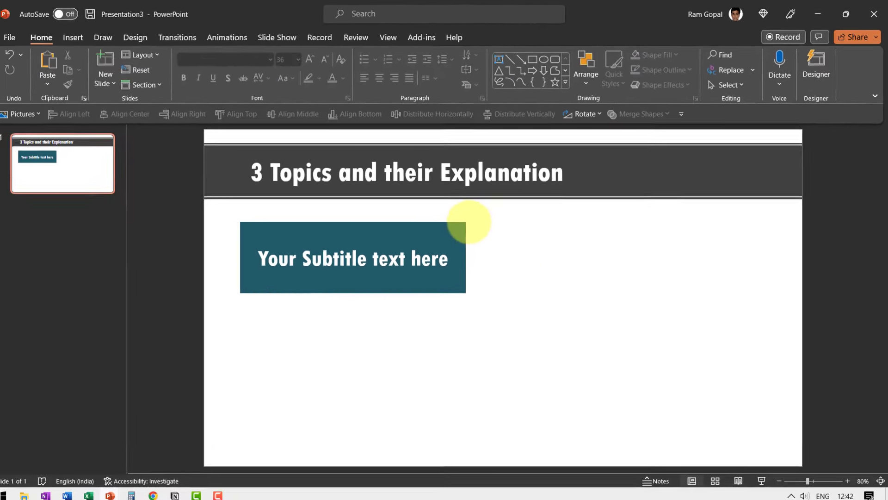
left_click(351, 258)
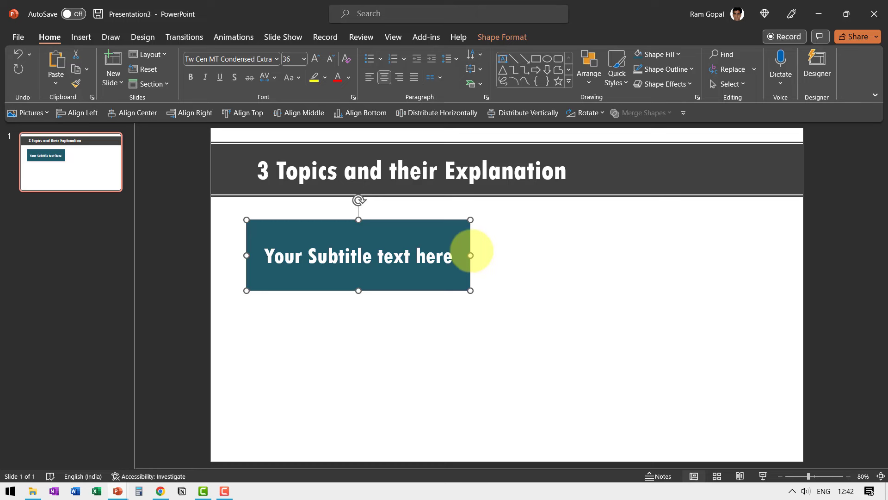
- Duplicate the card beside the original, clear its text and give the left card a lighter teal fill
key("ctrl+d")
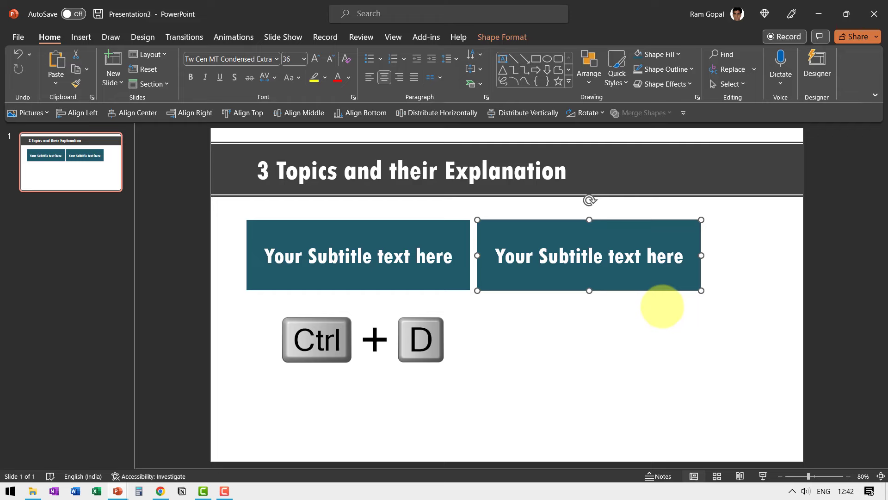
key("ctrl+d")
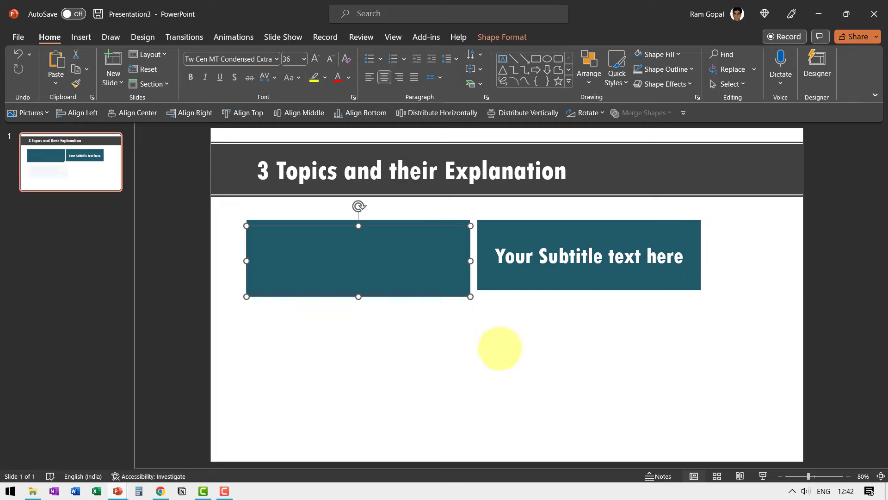
left_click(657, 53)
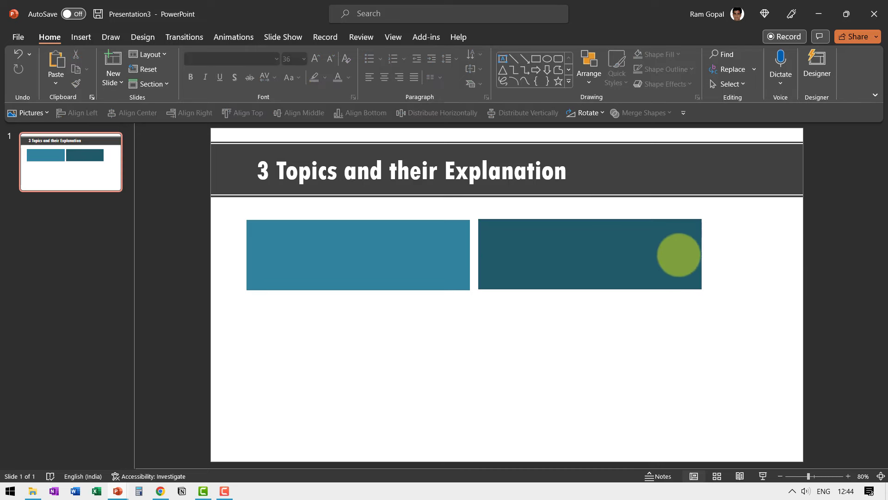
- Fill the right card light teal and add the sample explanation paragraph in dark text
left_click(655, 54)
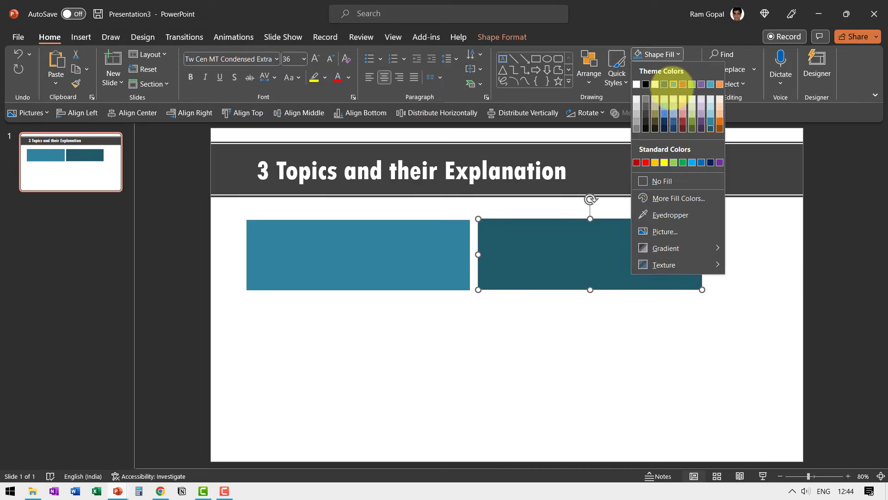
left_click(683, 92)
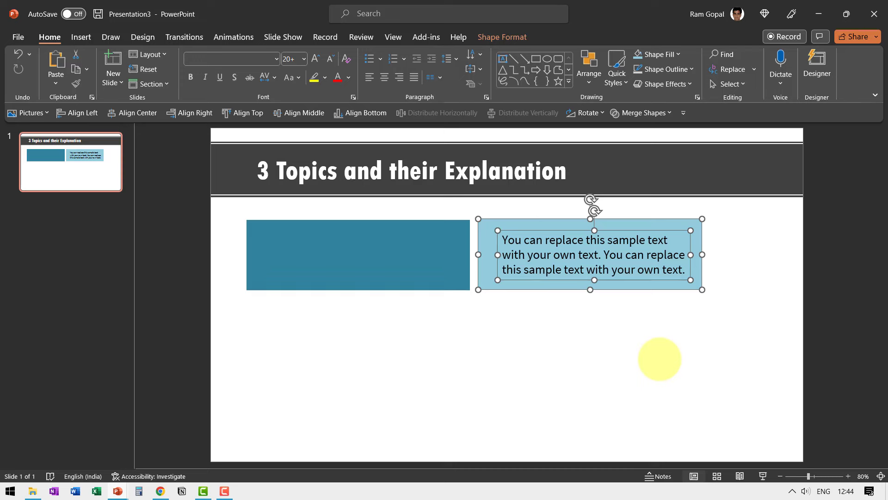
key("ctrl+g")
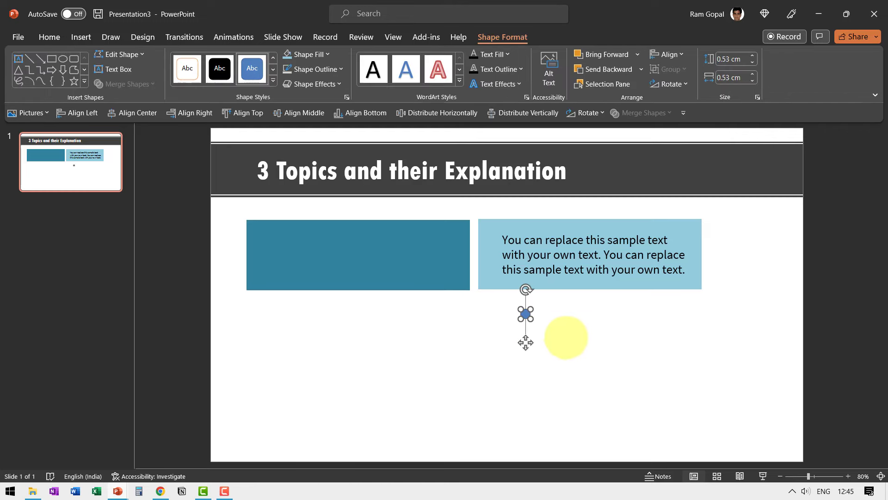
- Make the small circle a white shadowed punched hole and duplicate it for the facing edge
left_click(327, 54)
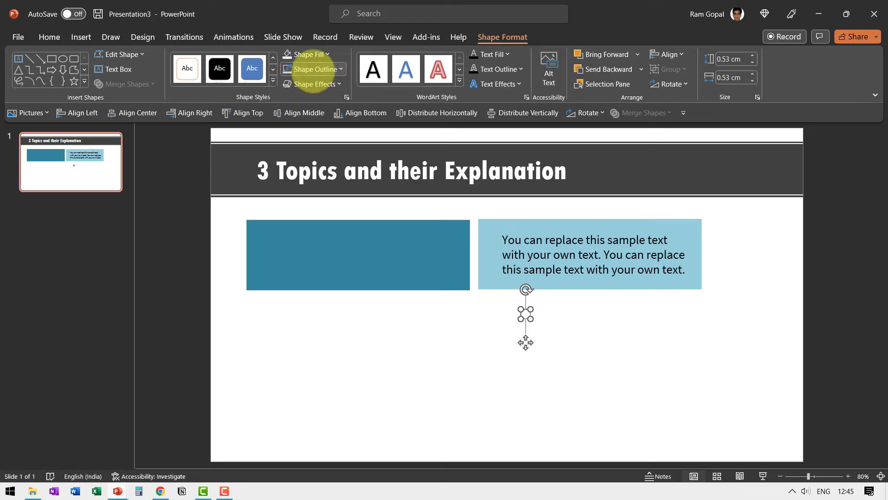
mouse_move(321, 197)
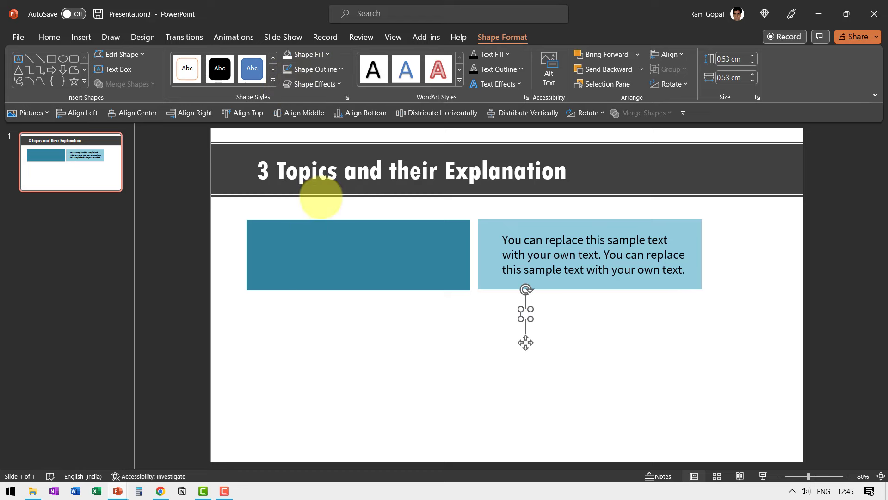
left_click(312, 83)
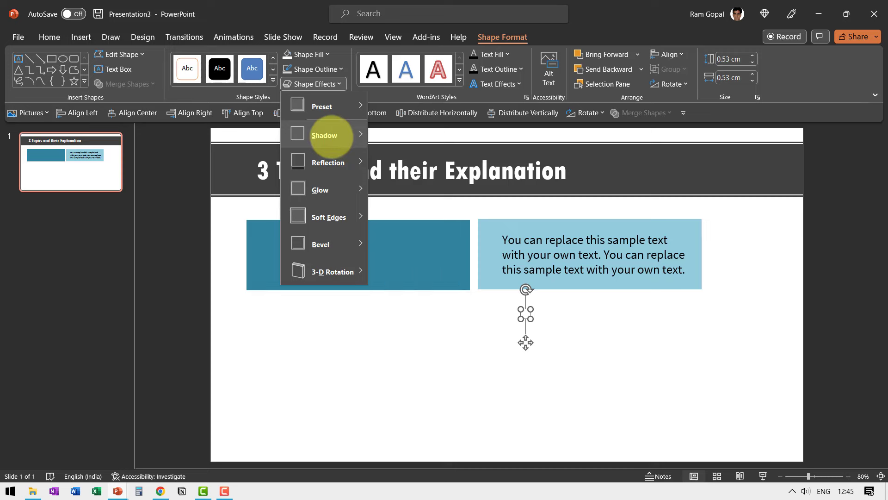
left_click(325, 134)
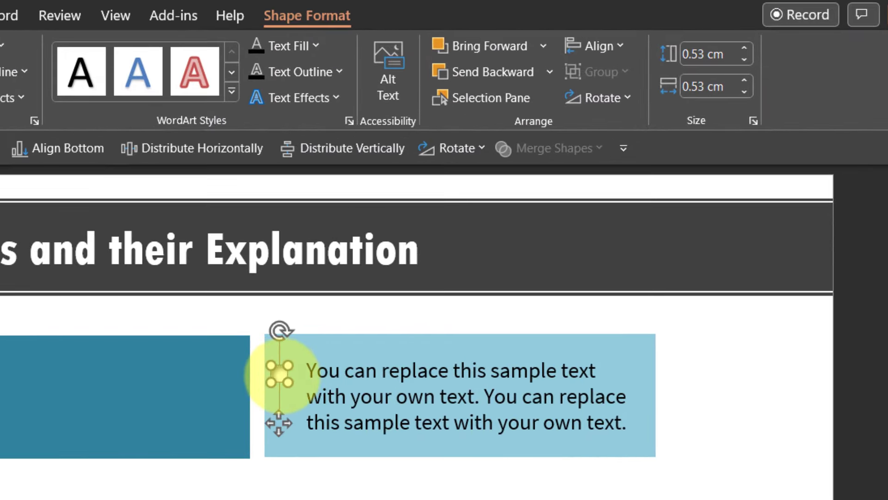
key("ctrl+d")
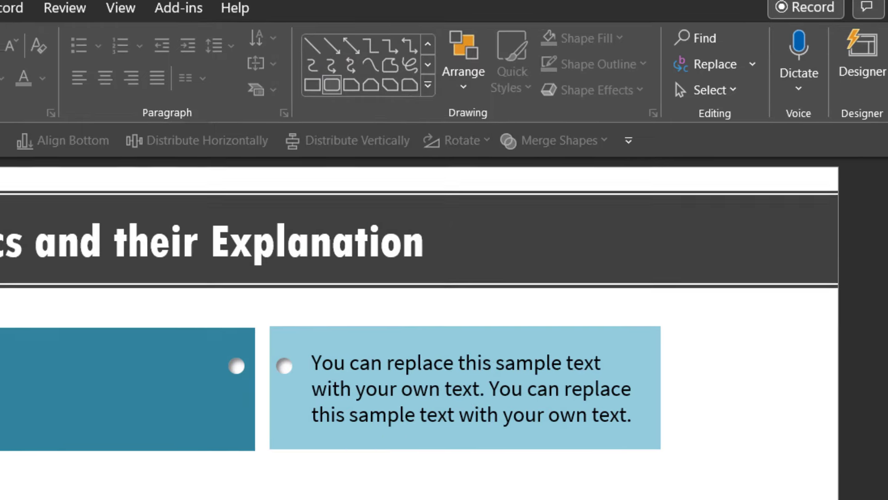
- Draw a dark grey rounded ring bar bridging the punched holes across the card gap
left_click(306, 54)
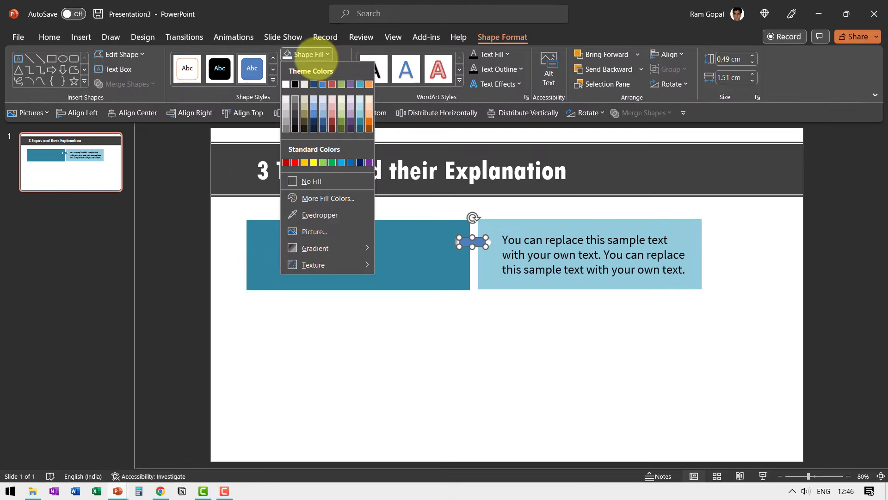
left_click(312, 69)
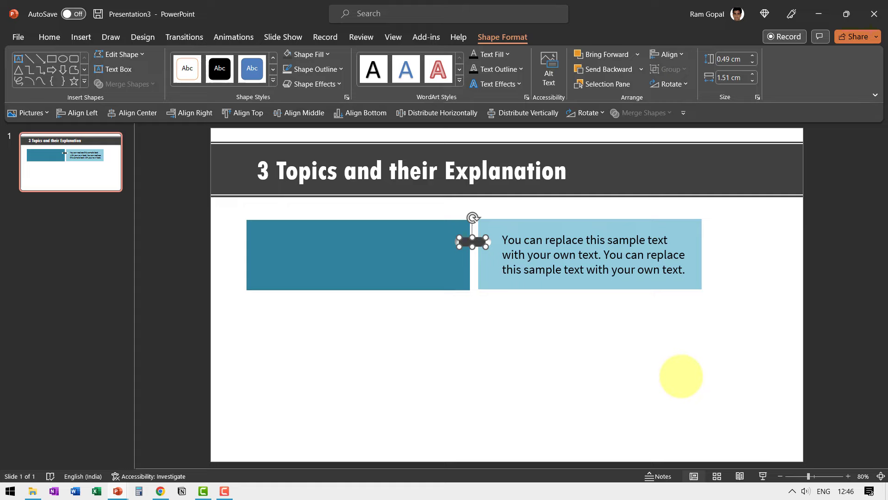
left_click_drag(681, 376, 530, 380)
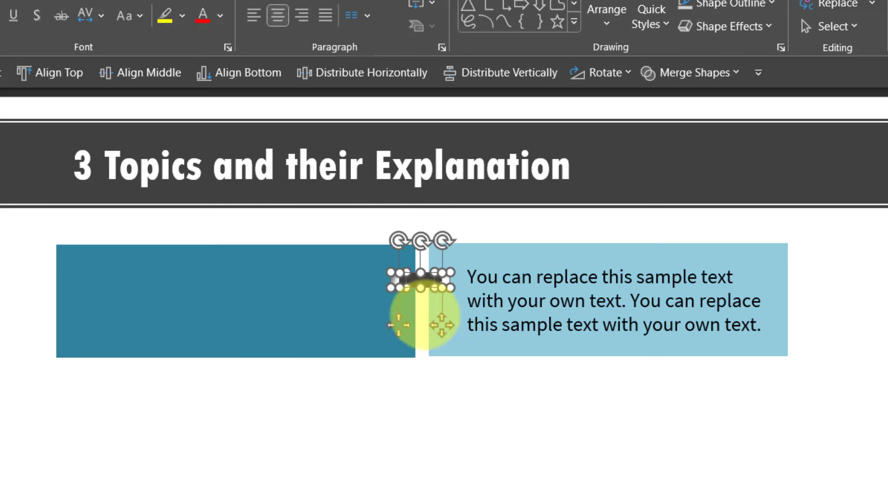
- Group the ring pieces into a single binder ring and duplicate it
key("ctrl+d")
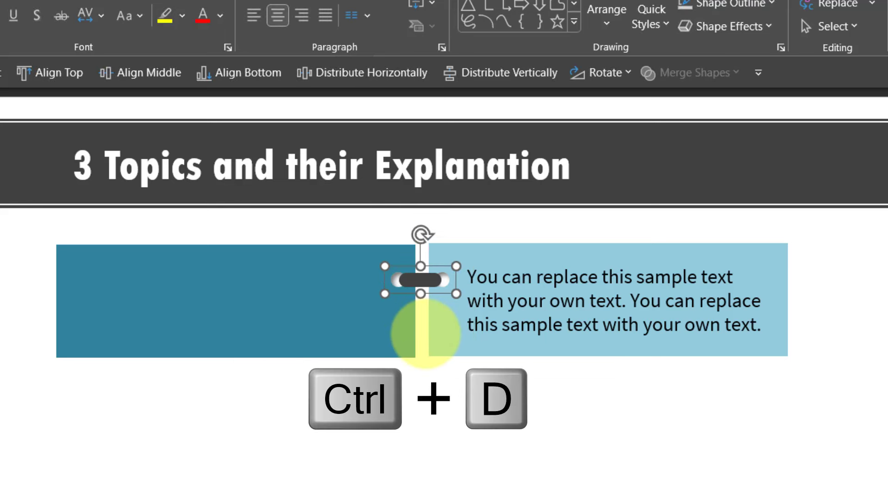
key("ctrl+d")
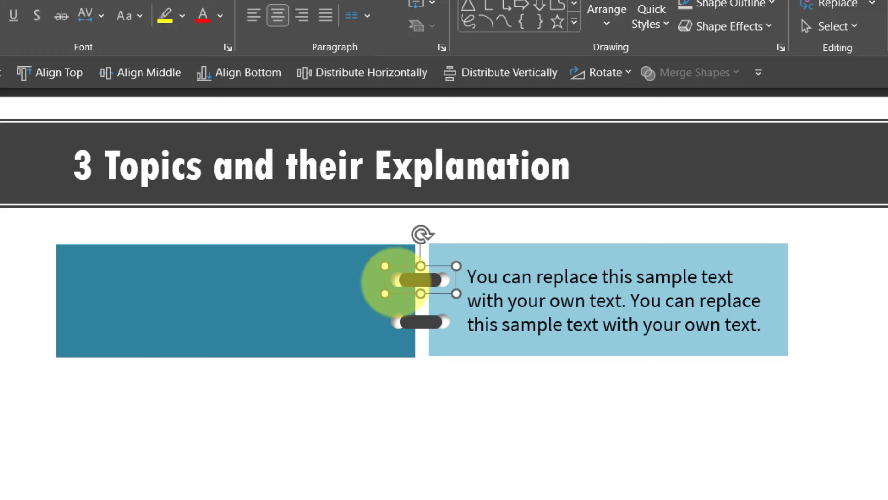
- Place the ring copy lower along the seam, then bring up the Animations tools for the cover card
left_click_drag(396, 283, 436, 412)
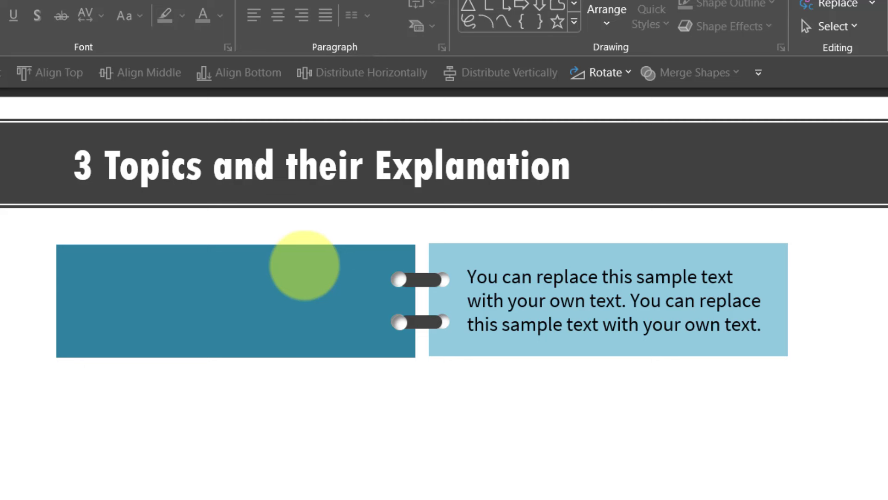
left_click(233, 301)
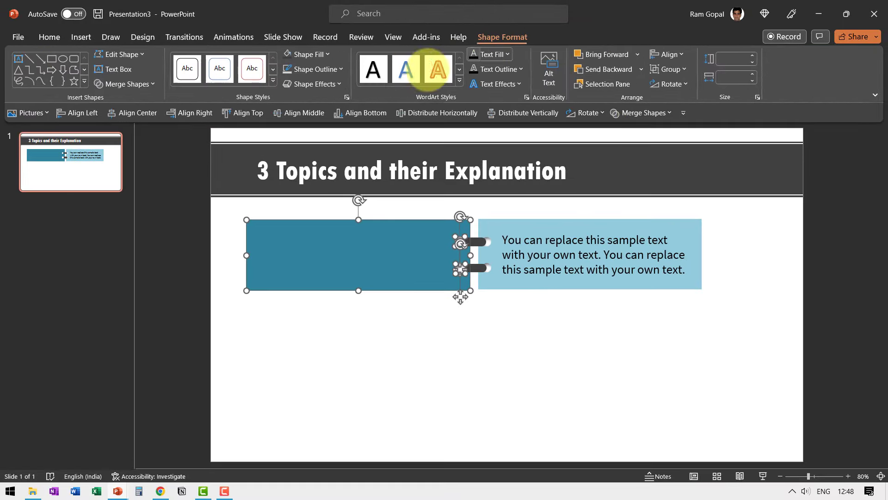
left_click(126, 84)
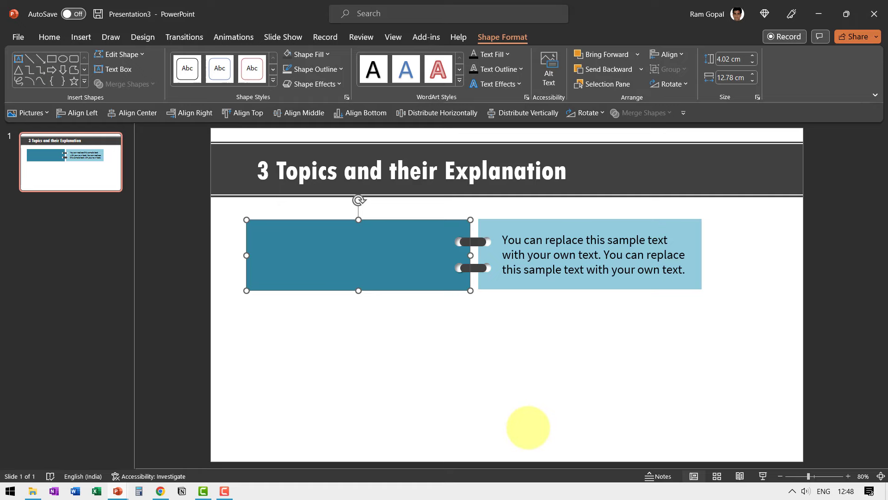
left_click(233, 37)
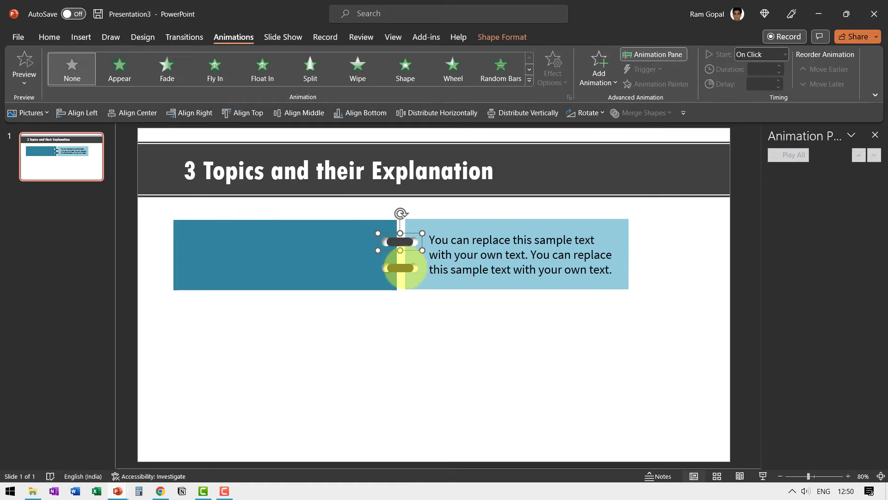
- Adjust the ring's arrangement and slide the explanation box snugly beside the teal card
right_click(399, 255)
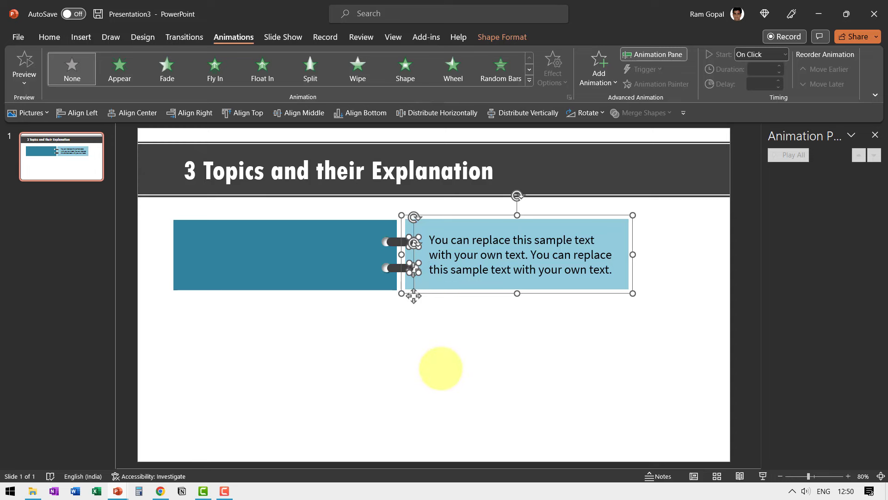
left_click_drag(440, 368, 430, 227)
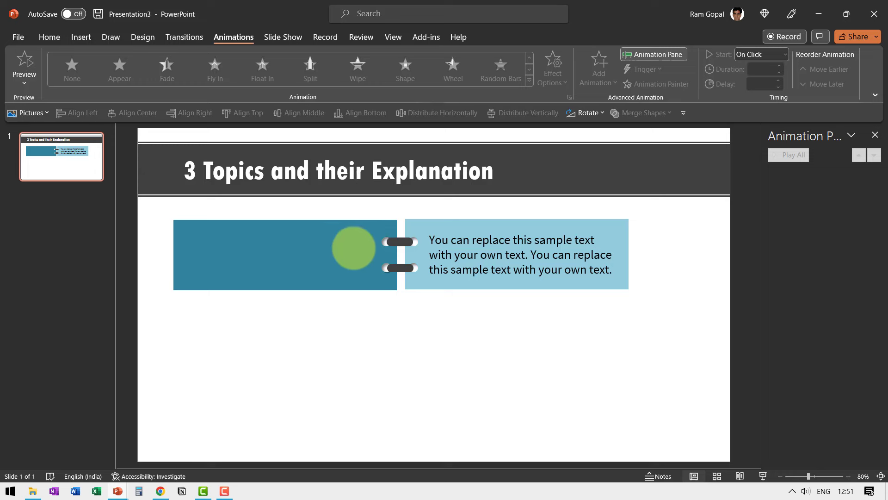
left_click_drag(353, 248, 514, 235)
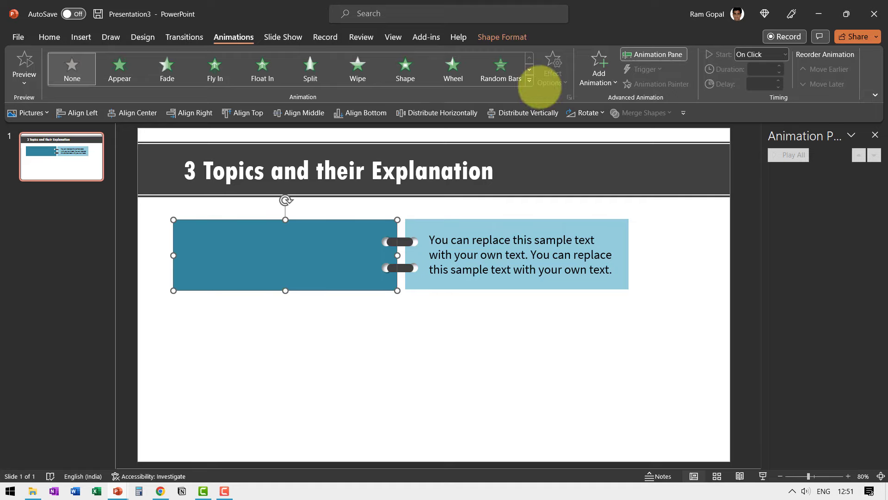
- Give the teal cover card a Collapse exit animation and set its collapse direction
left_click(528, 86)
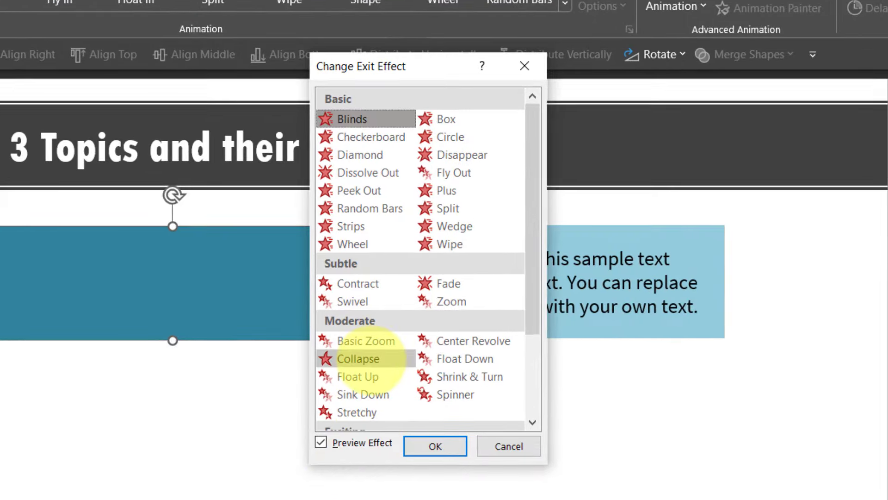
left_click(434, 446)
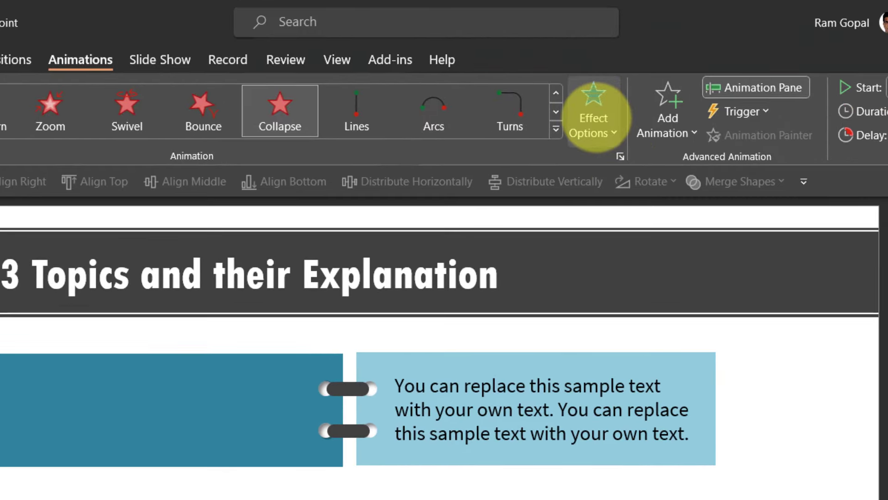
left_click(593, 110)
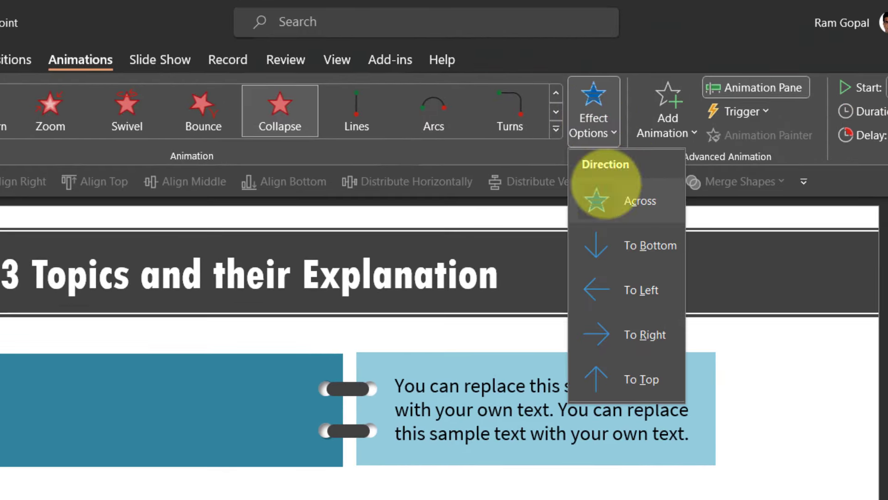
left_click(639, 202)
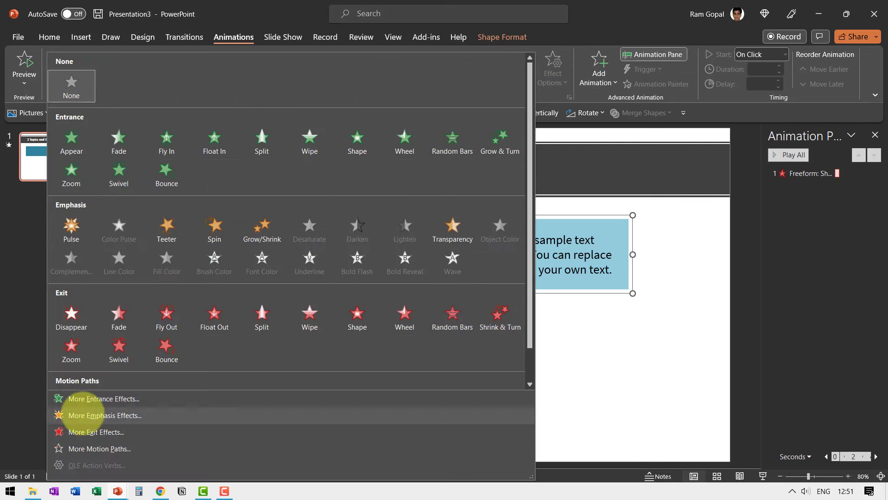
- Give the explanation group a Stretch entrance starting After Previous
left_click(103, 399)
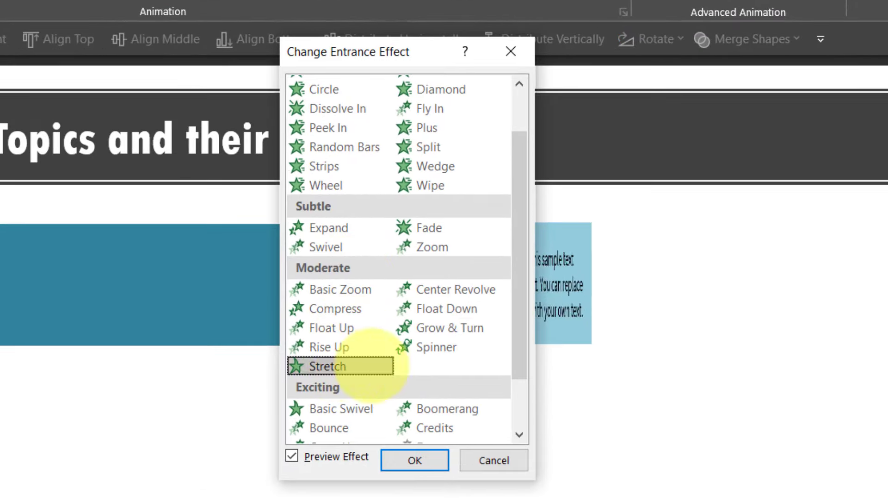
left_click(414, 460)
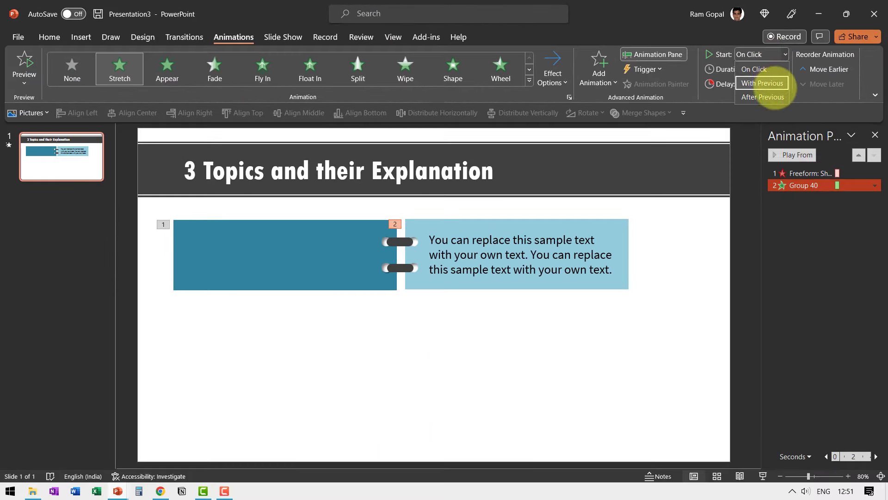
left_click(761, 96)
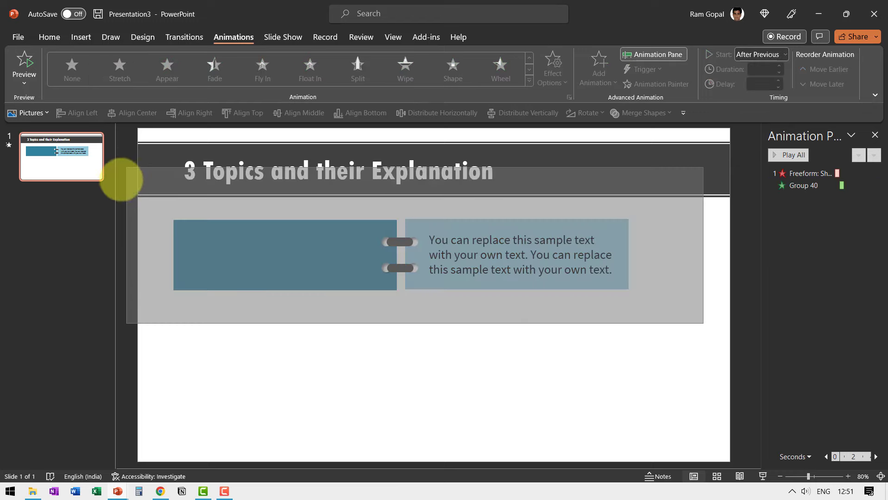
left_click(285, 255)
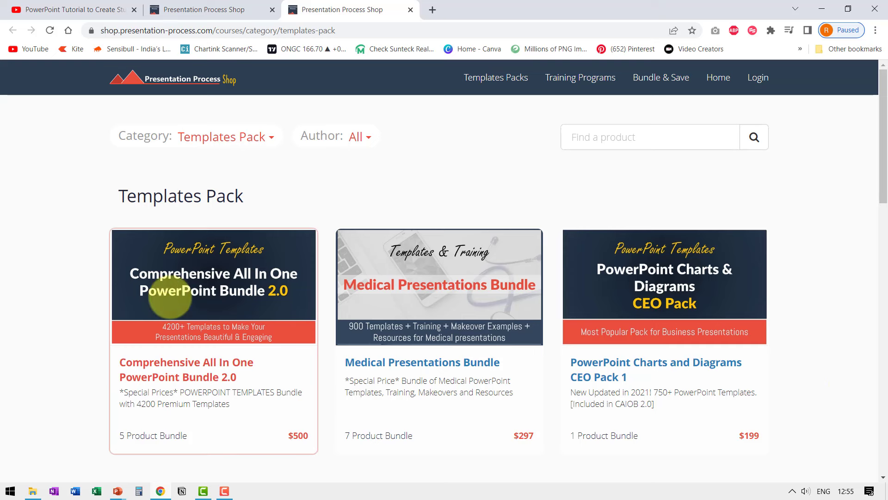
mouse_move(277, 310)
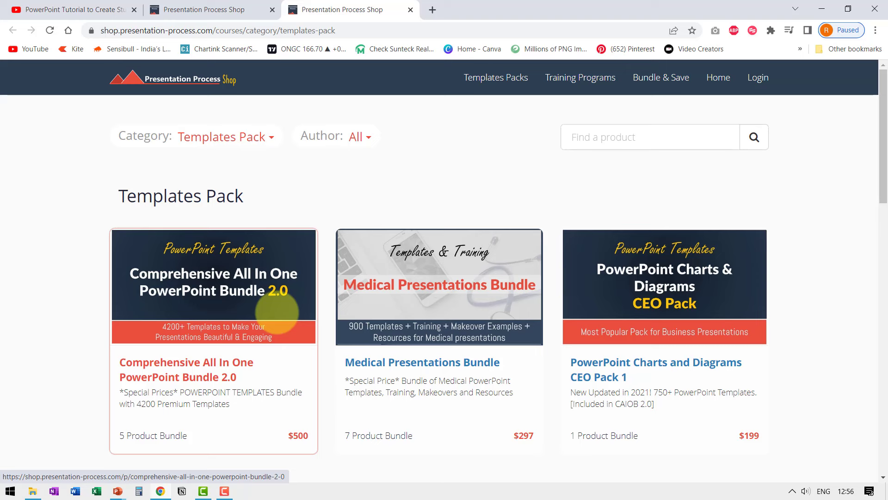
- Open the Comprehensive All In One PowerPoint Bundle 2.0 product page from the catalogue
left_click(72, 10)
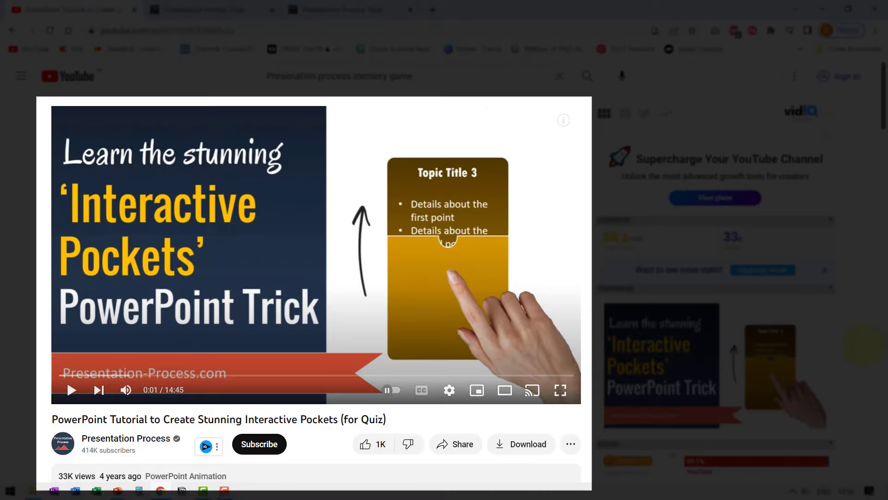